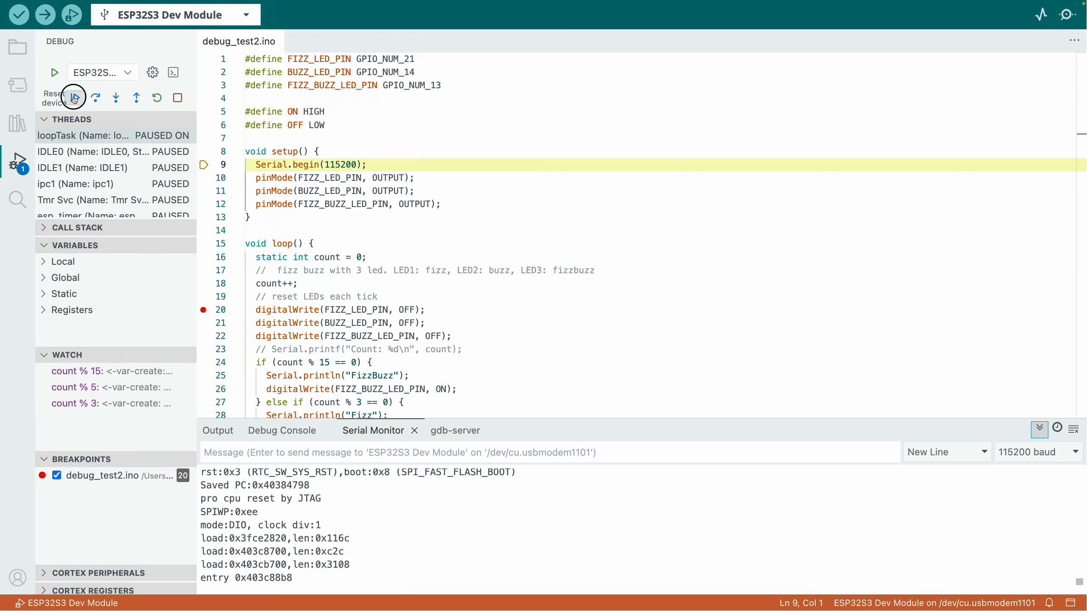
- Reset the board from the debug toolbar while the FizzBuzz session is running
{"action": "left_click", "coordinate": [75, 97]}
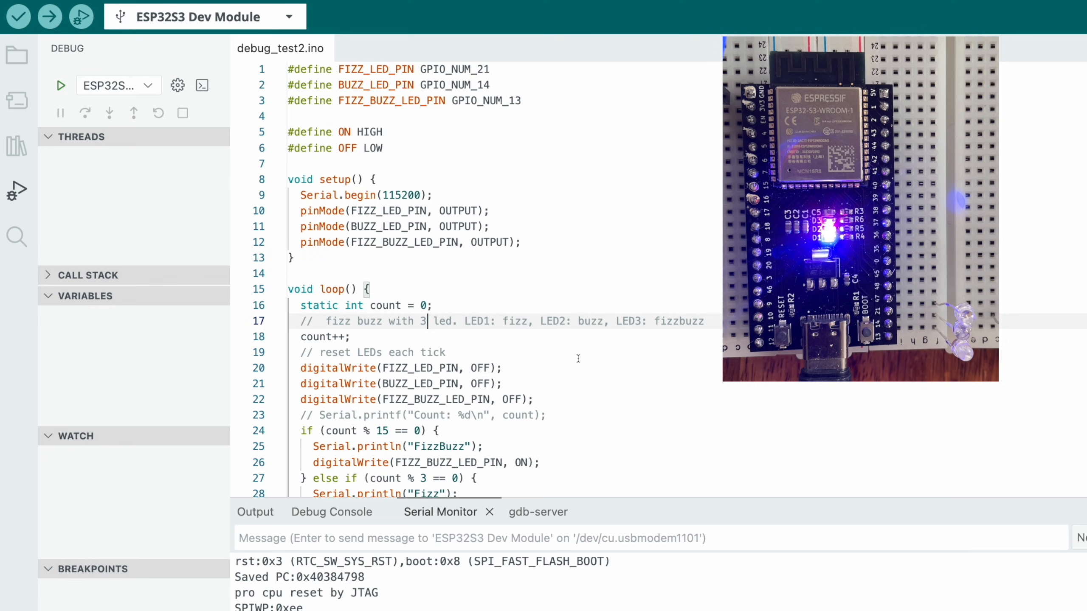
{"action": "mouse_move", "coordinate": [455, 261]}
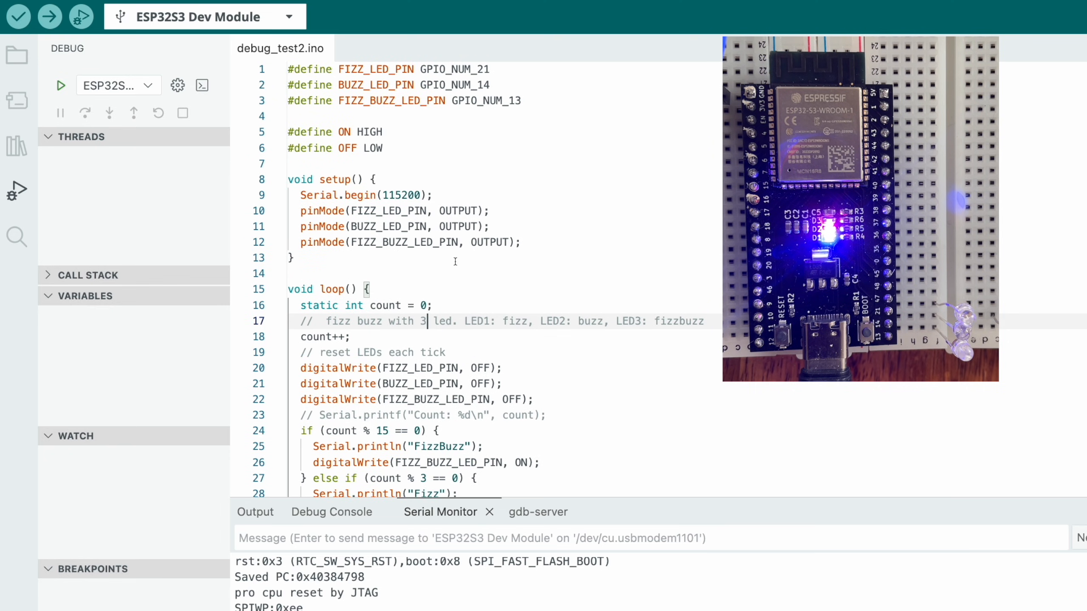
{"action": "scroll", "scroll_direction": "down", "scroll_amount": 3}
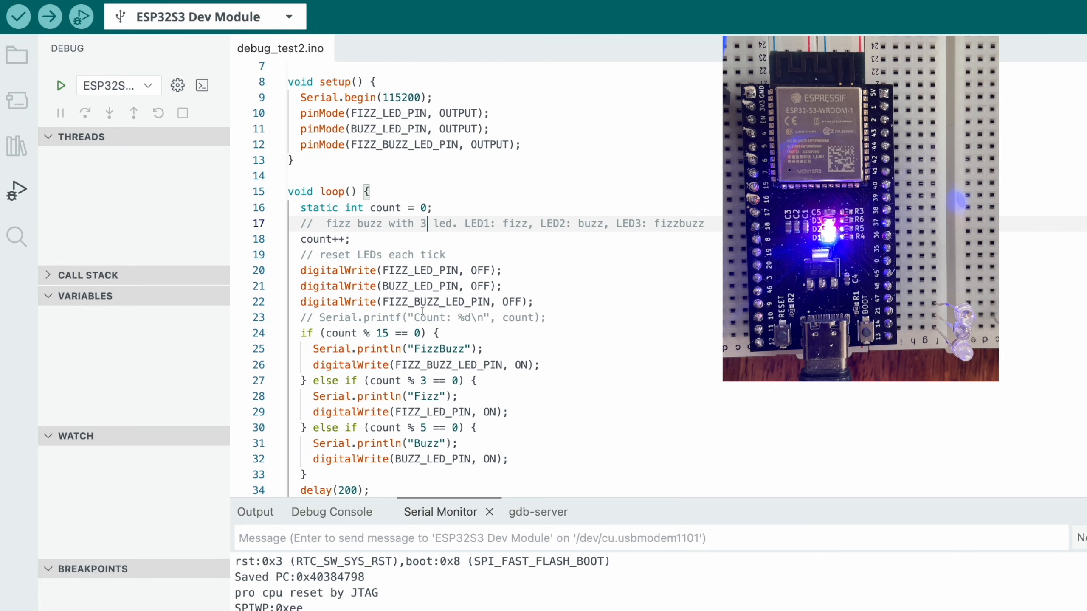
{"action": "scroll", "scroll_direction": "down", "scroll_amount": 3}
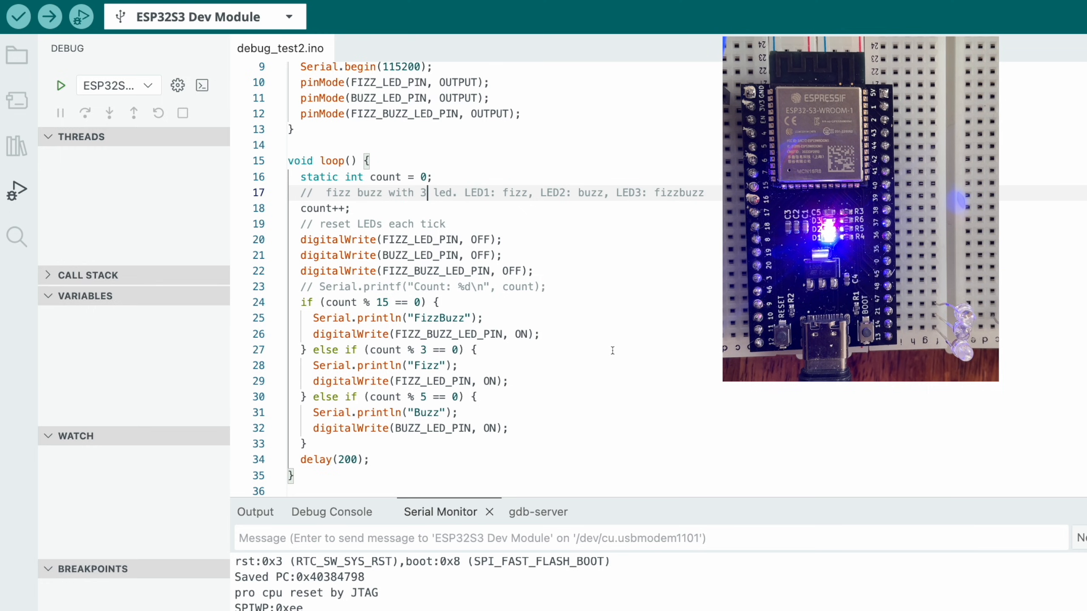
{"action": "mouse_move", "coordinate": [337, 240]}
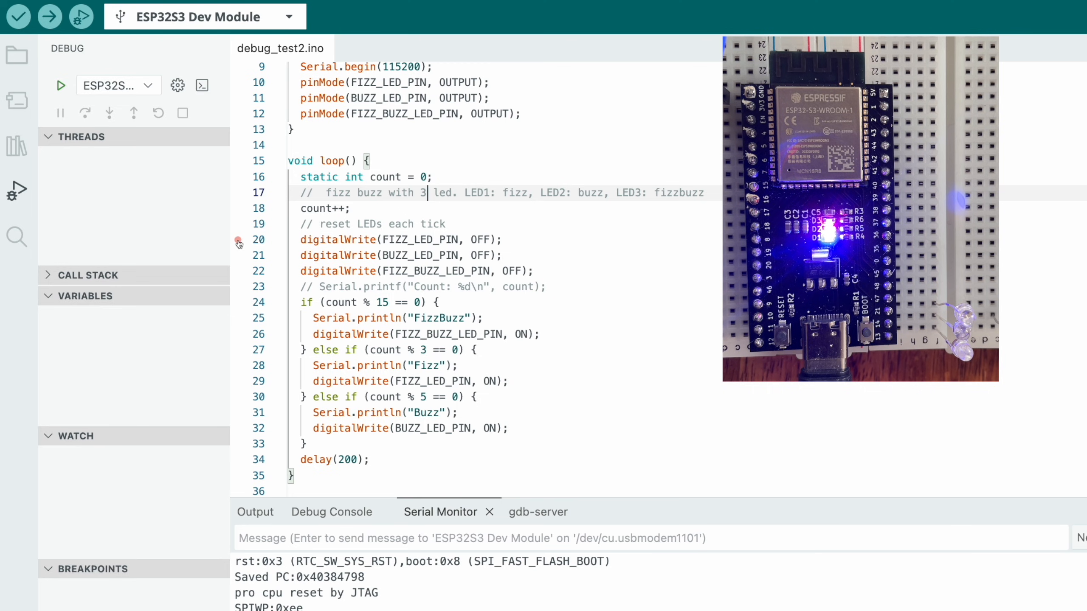
- Set a breakpoint on line 20 and start debugging the sketch on the ESP32-S3
{"action": "left_click", "coordinate": [237, 239]}
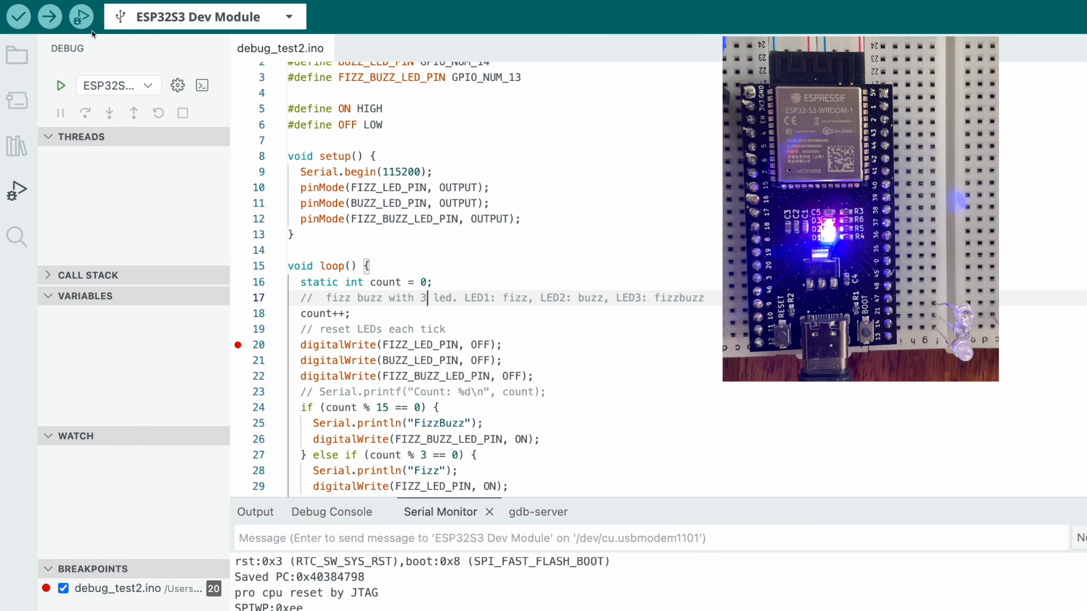
{"action": "left_click", "coordinate": [80, 17]}
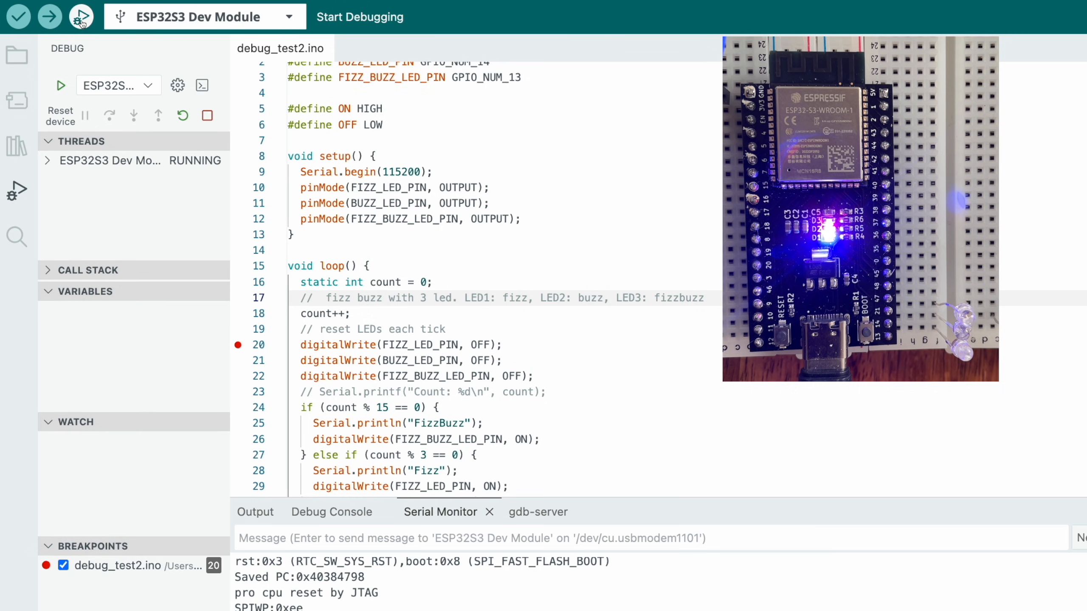
{"action": "left_click", "coordinate": [81, 16]}
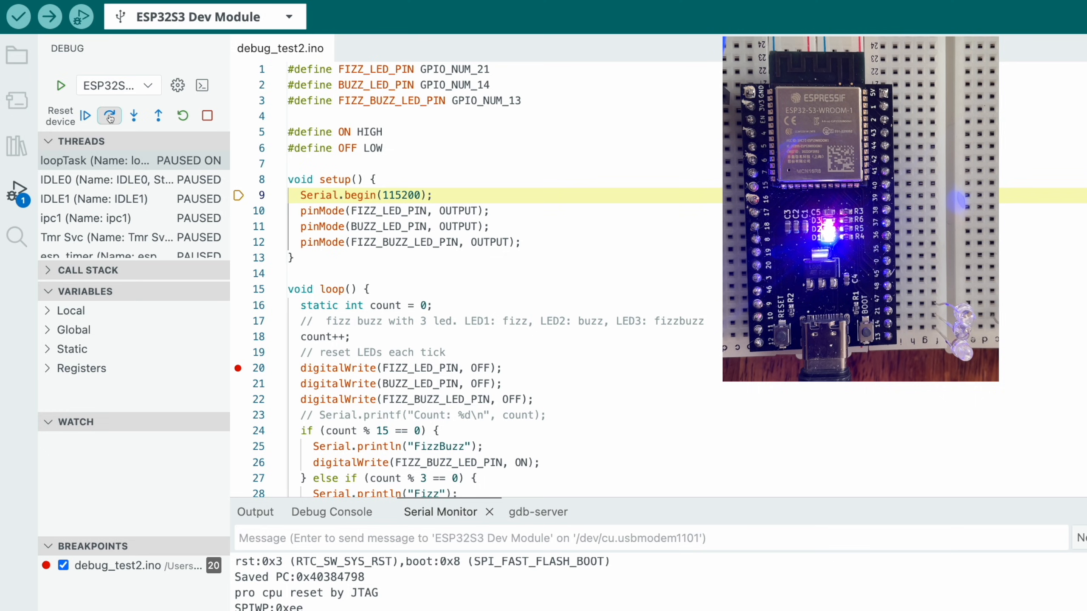
- Step over Serial.begin and the next setup line, then continue until line 20 halts
{"action": "left_click", "coordinate": [108, 115]}
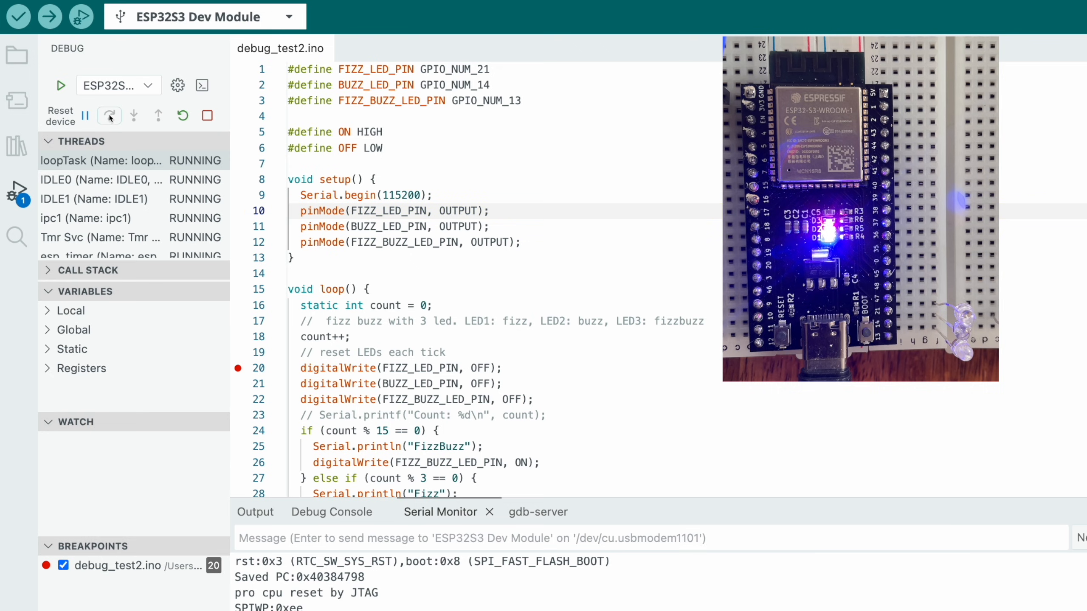
{"action": "left_click", "coordinate": [108, 115]}
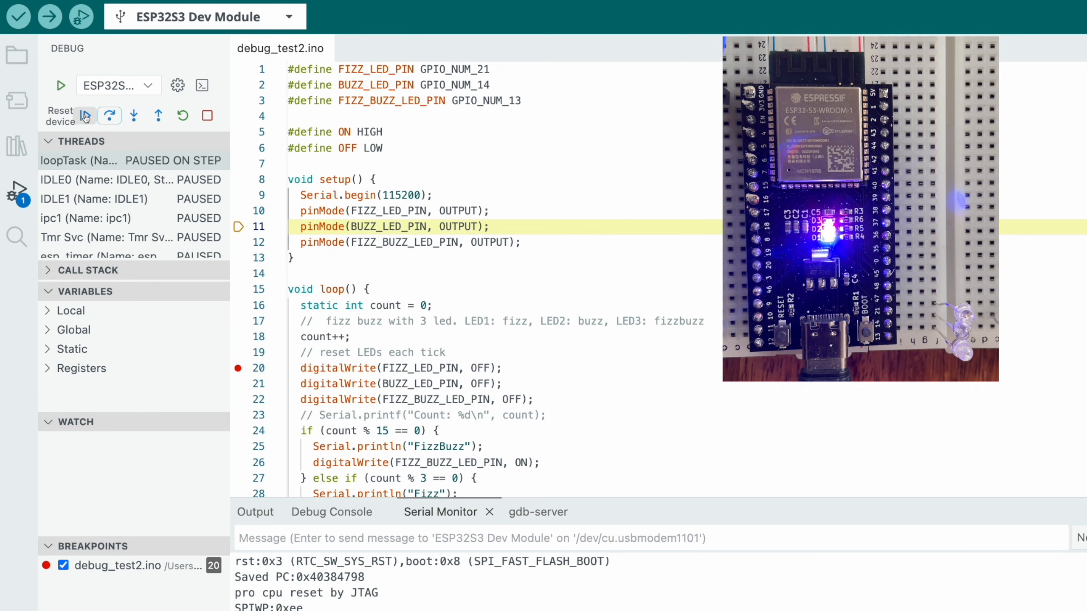
{"action": "left_click", "coordinate": [85, 115]}
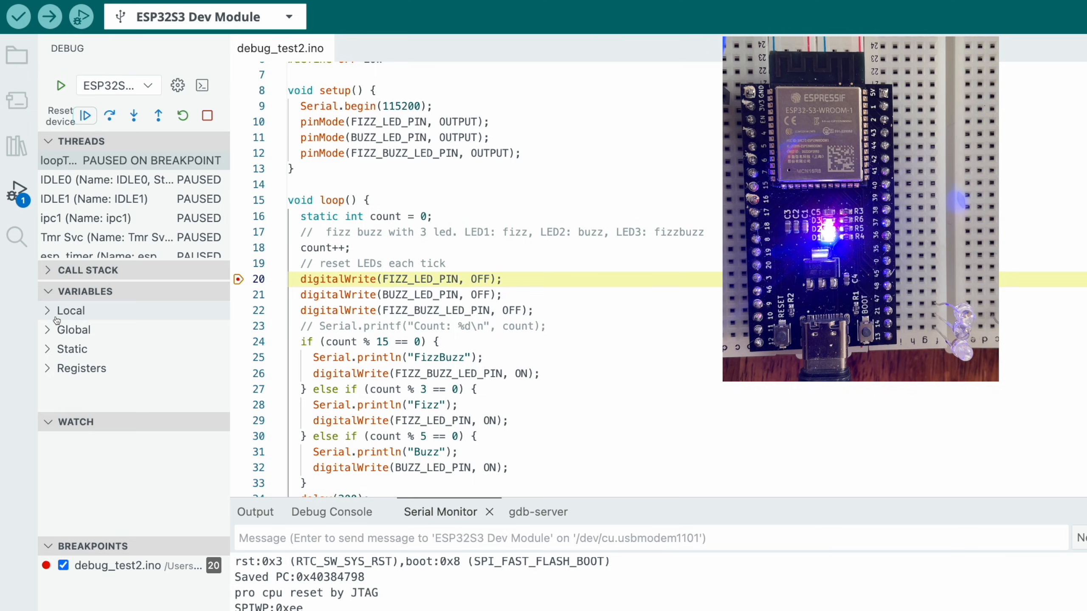
- Expand Local variables to see count, then add a count % 5 watch expression
{"action": "left_click", "coordinate": [69, 311]}
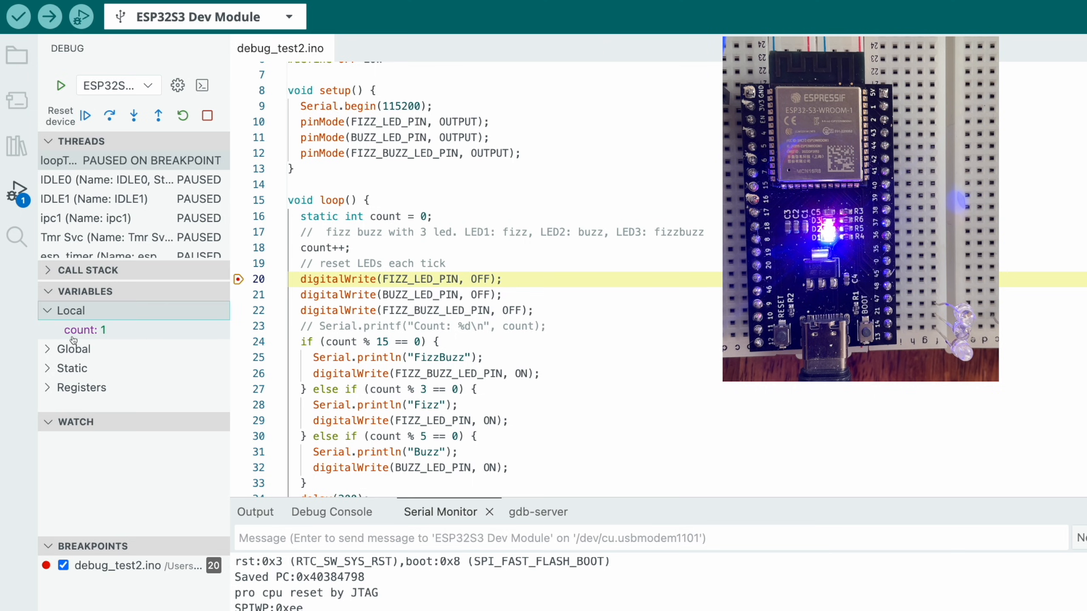
{"action": "mouse_move", "coordinate": [88, 481]}
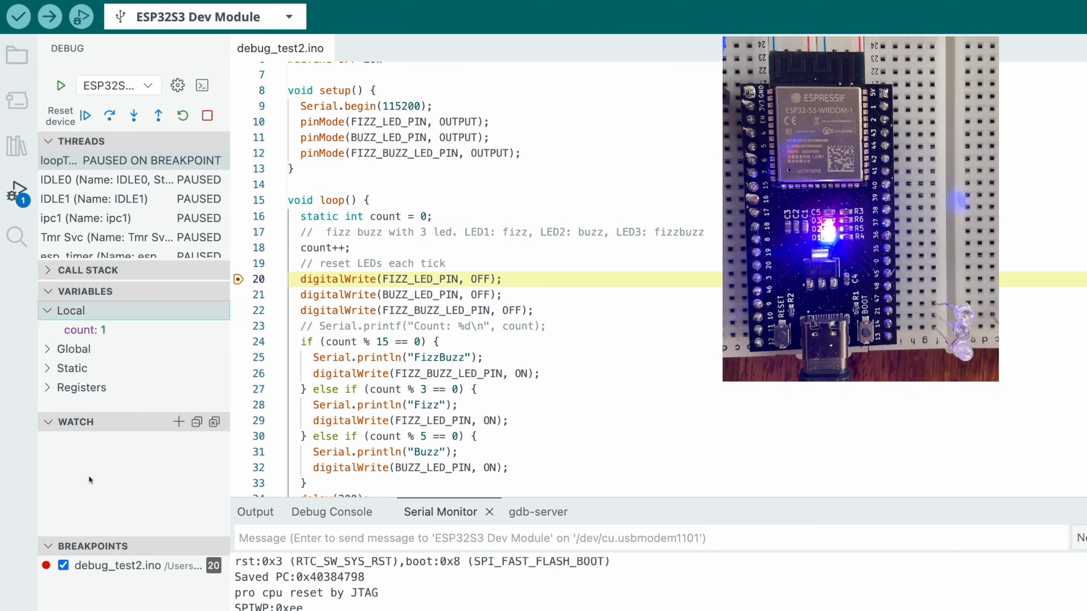
{"action": "mouse_move", "coordinate": [156, 436]}
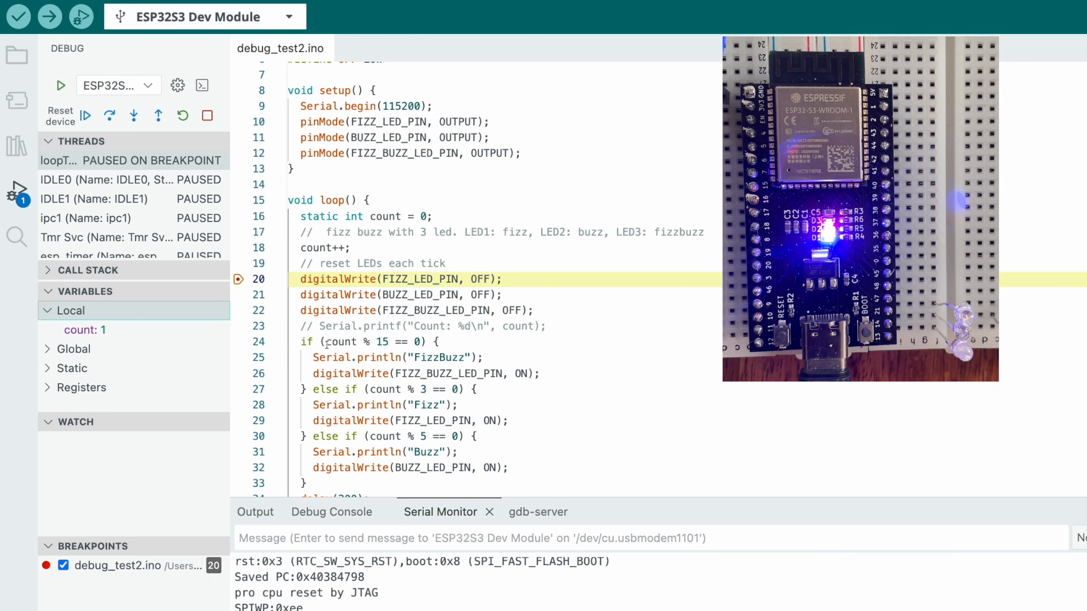
{"action": "mouse_move", "coordinate": [347, 341]}
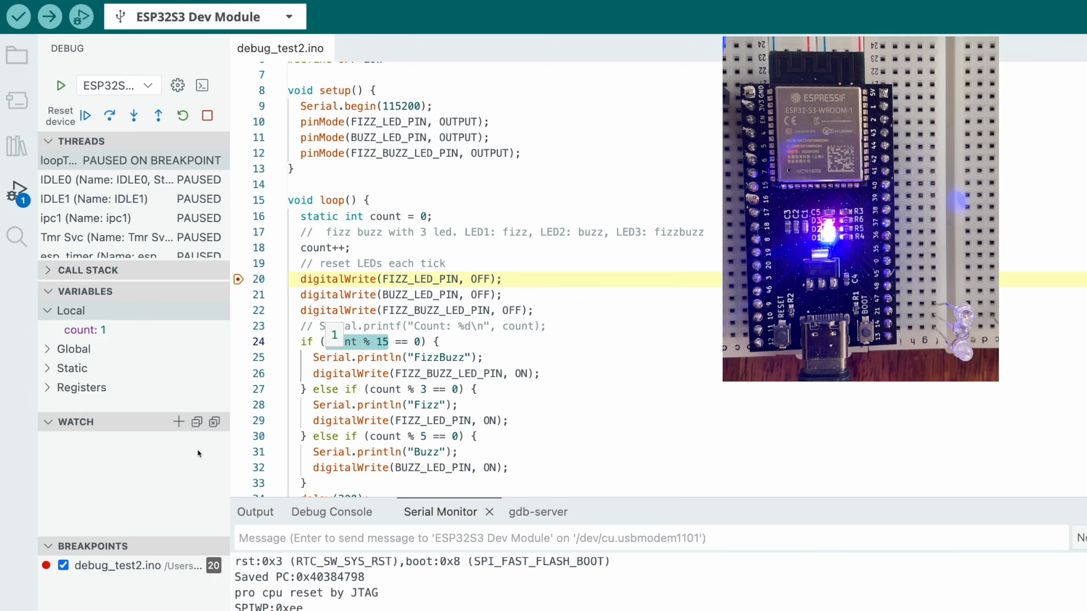
{"action": "left_click", "coordinate": [178, 422]}
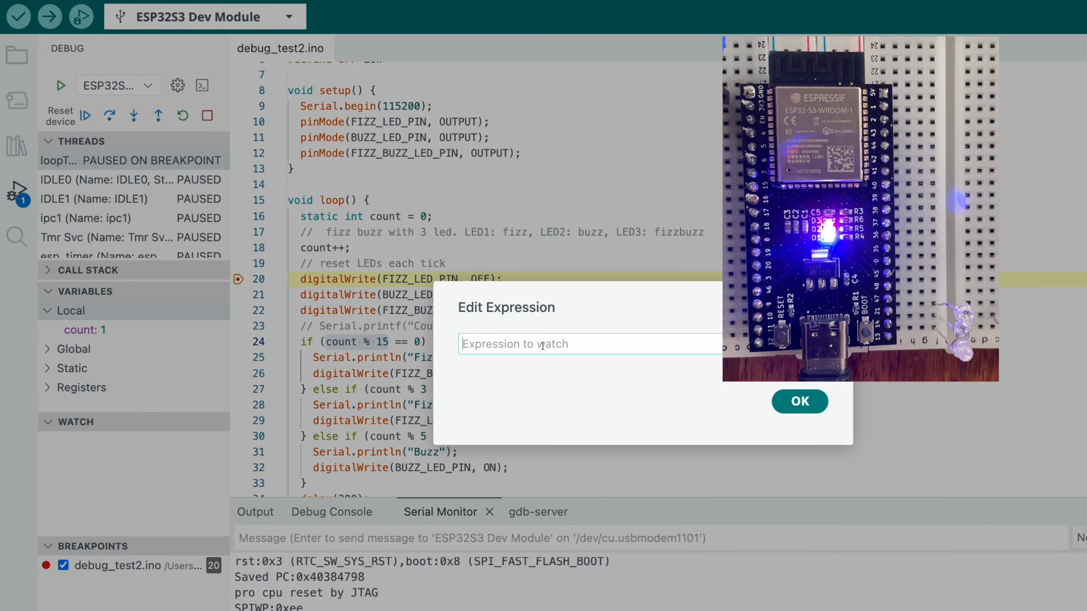
{"action": "left_click", "coordinate": [799, 402]}
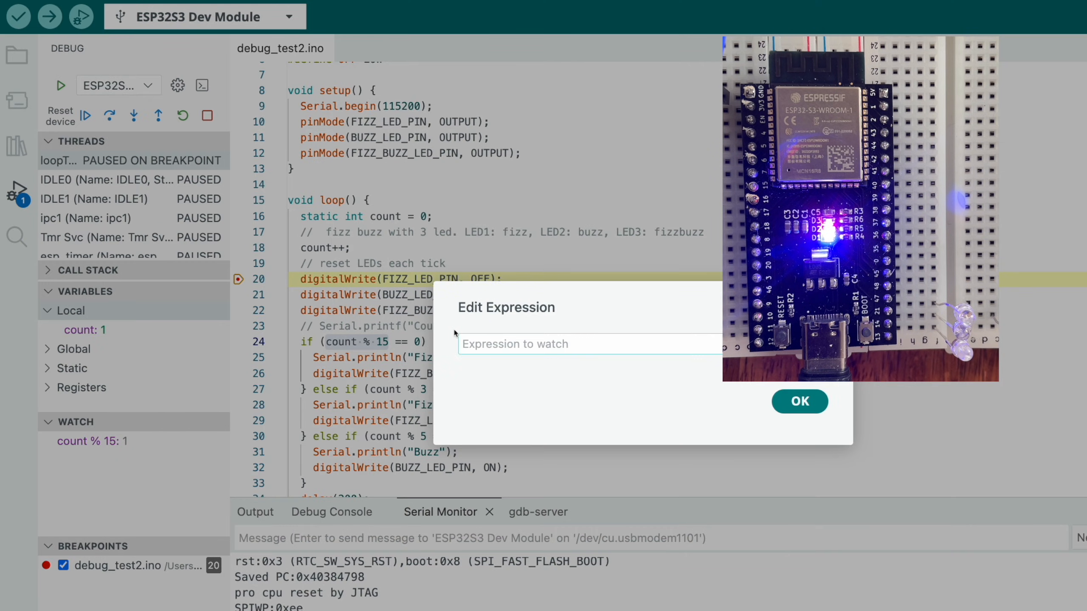
{"action": "type", "text": "count % 5"}
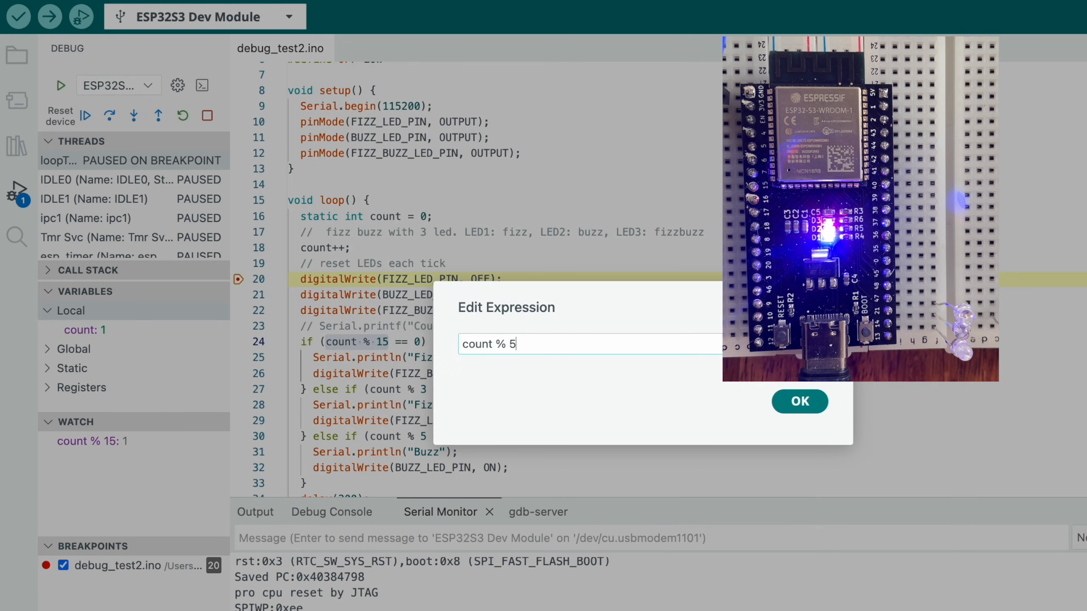
{"action": "left_click", "coordinate": [798, 402]}
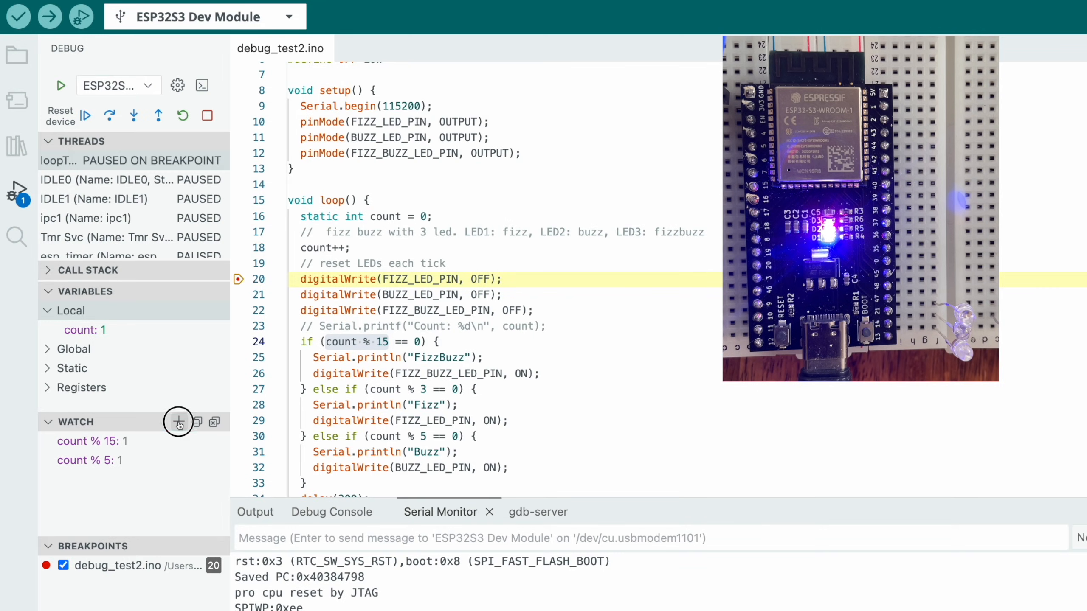
- Add the count % 3 watch expression alongside the others
{"action": "left_click", "coordinate": [179, 422]}
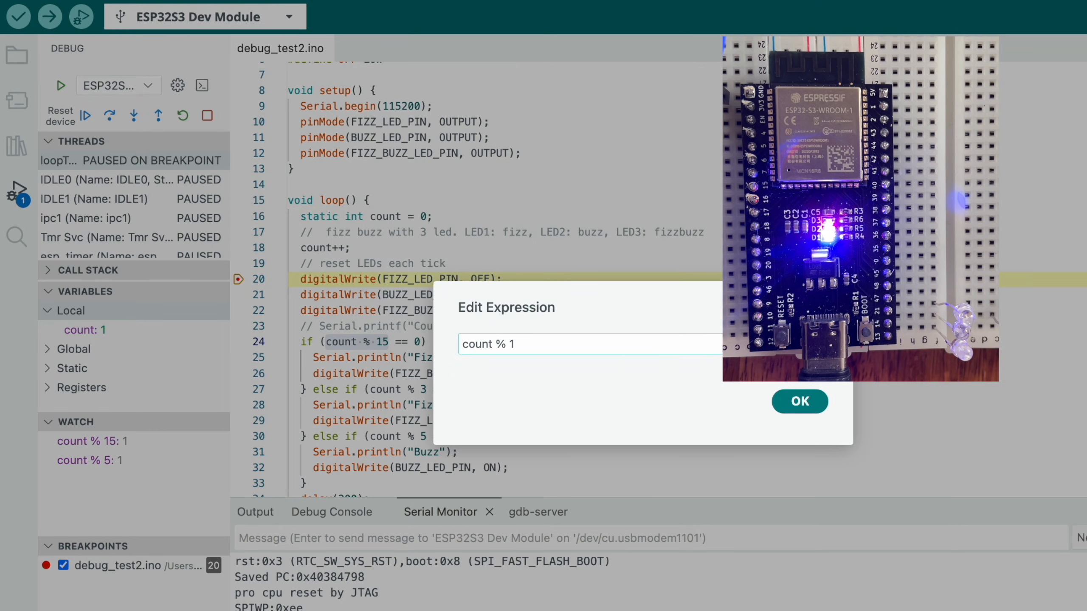
{"action": "left_click", "coordinate": [799, 402]}
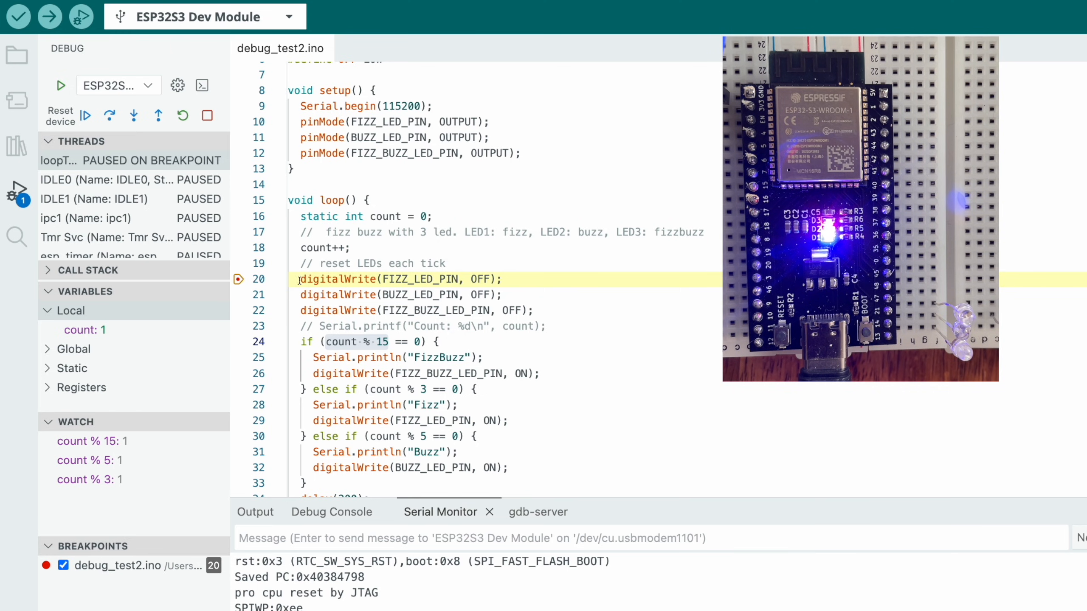
{"action": "mouse_move", "coordinate": [392, 386]}
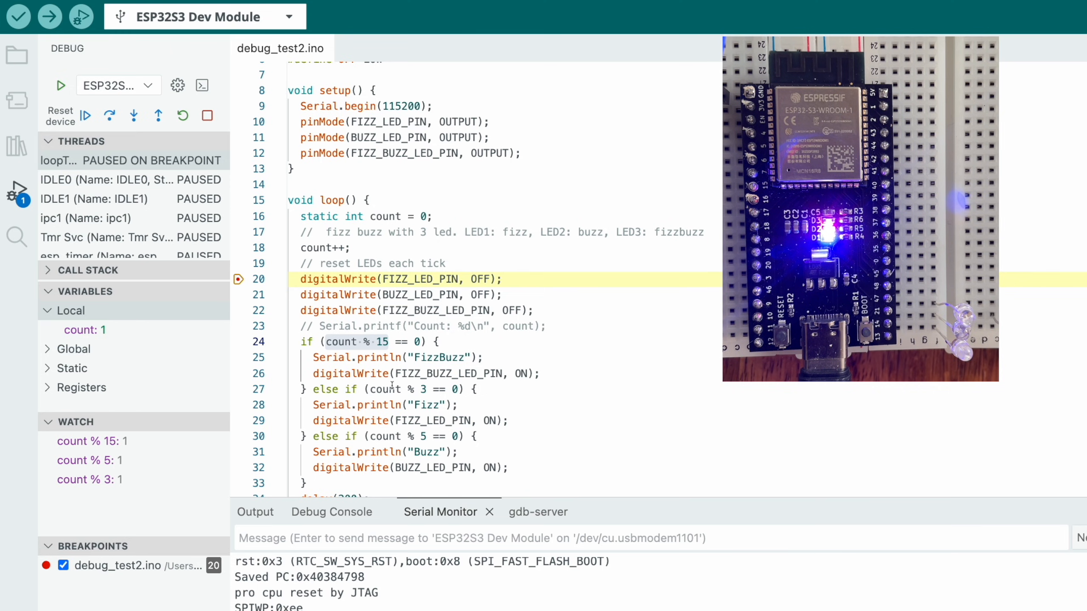
- Resume, interrupt mid-loop, then continue until line 20 halts again with count at 2
{"action": "left_click", "coordinate": [108, 116]}
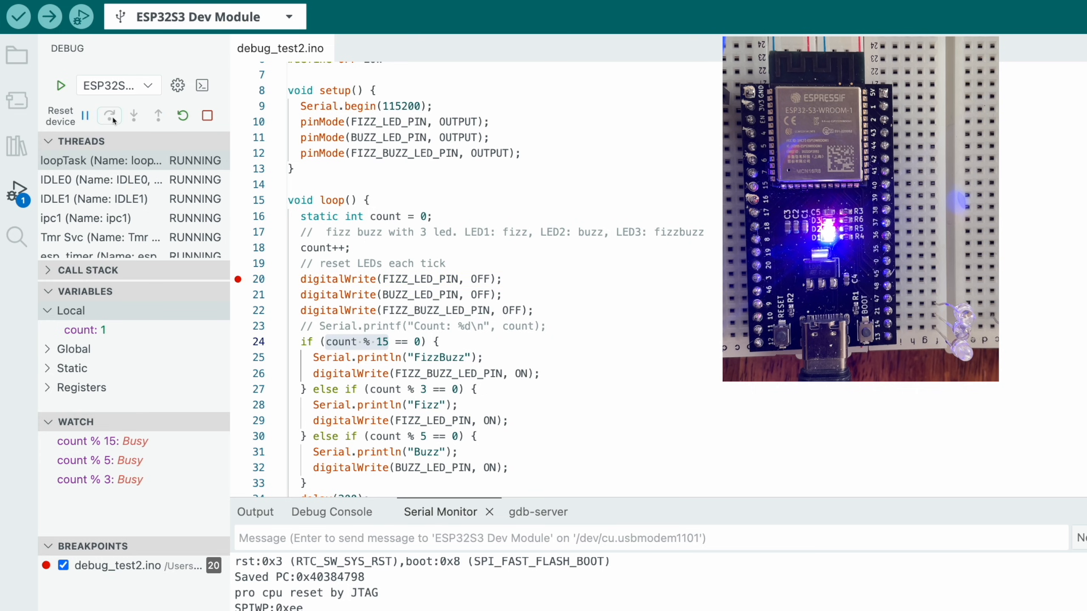
{"action": "left_click", "coordinate": [108, 116]}
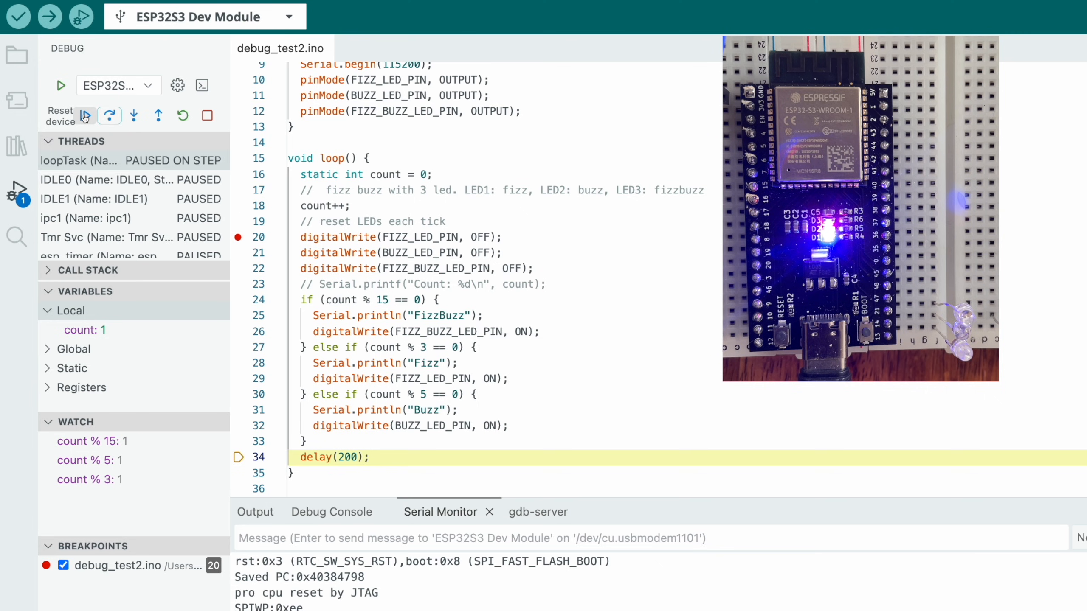
{"action": "left_click", "coordinate": [85, 116]}
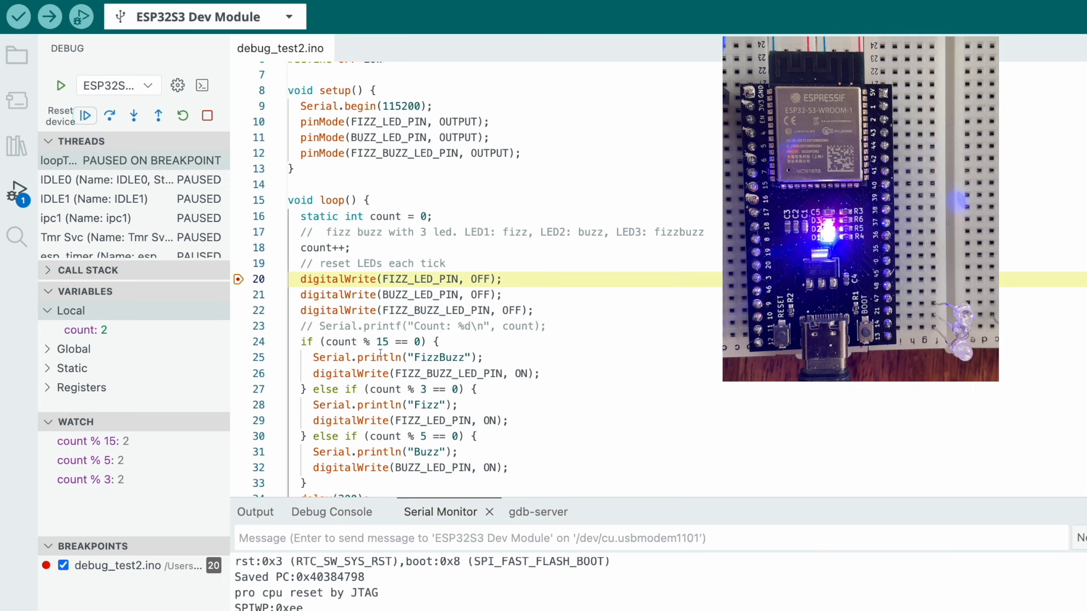
{"action": "mouse_move", "coordinate": [209, 519]}
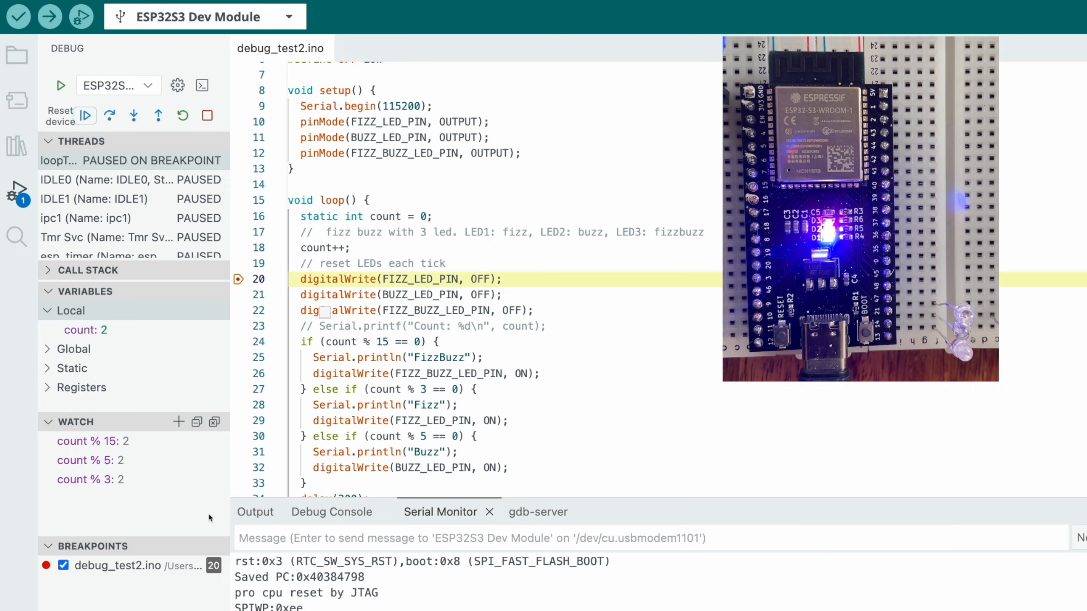
{"action": "mouse_move", "coordinate": [118, 441]}
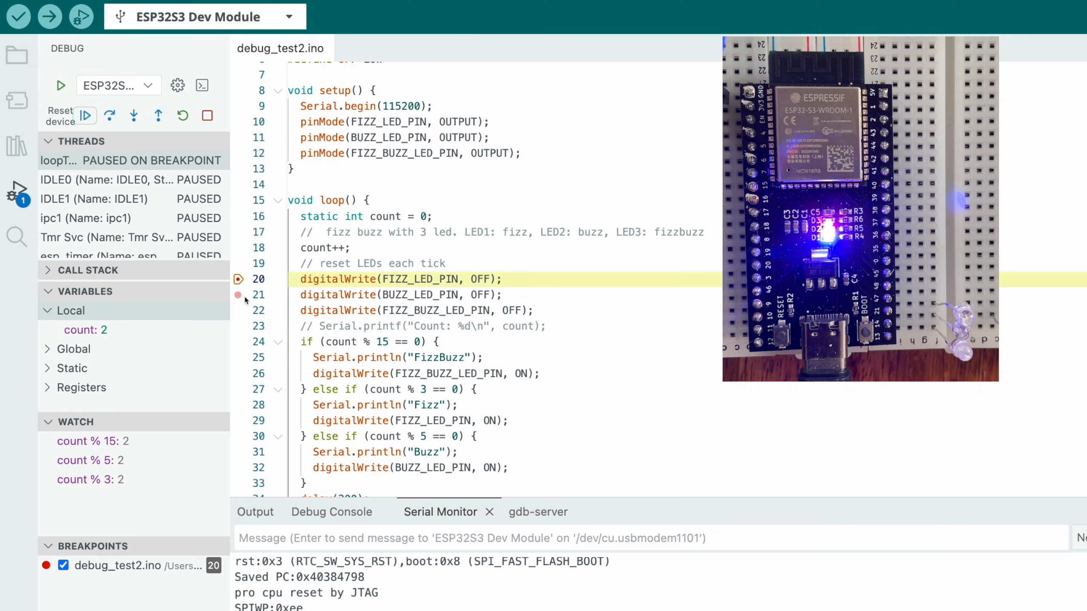
- Edit the line 20 breakpoint to carry an Expression condition using count
{"action": "right_click", "coordinate": [238, 295]}
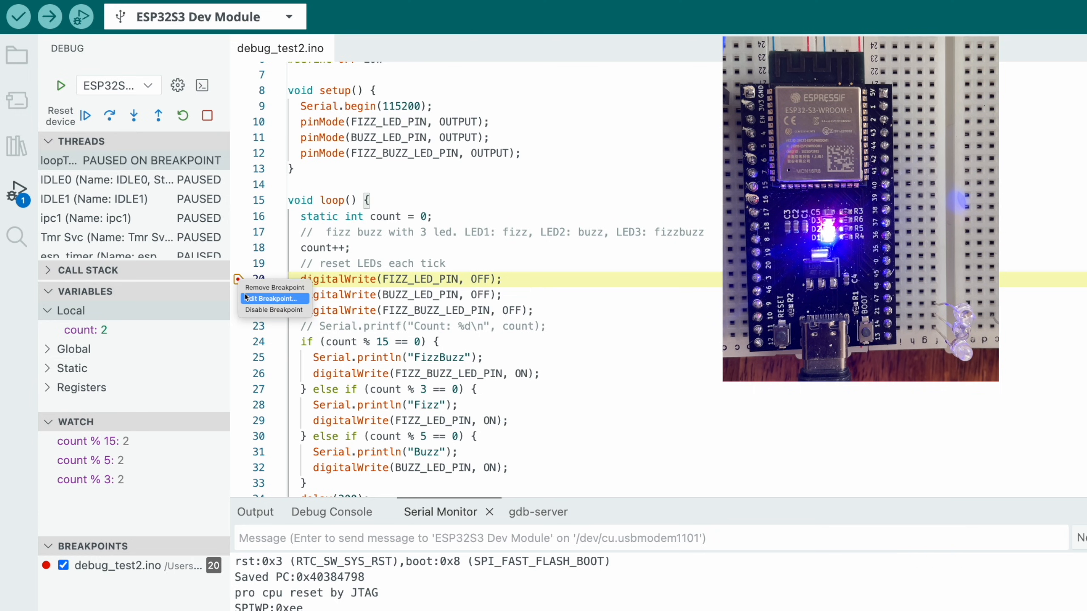
{"action": "left_click", "coordinate": [273, 298]}
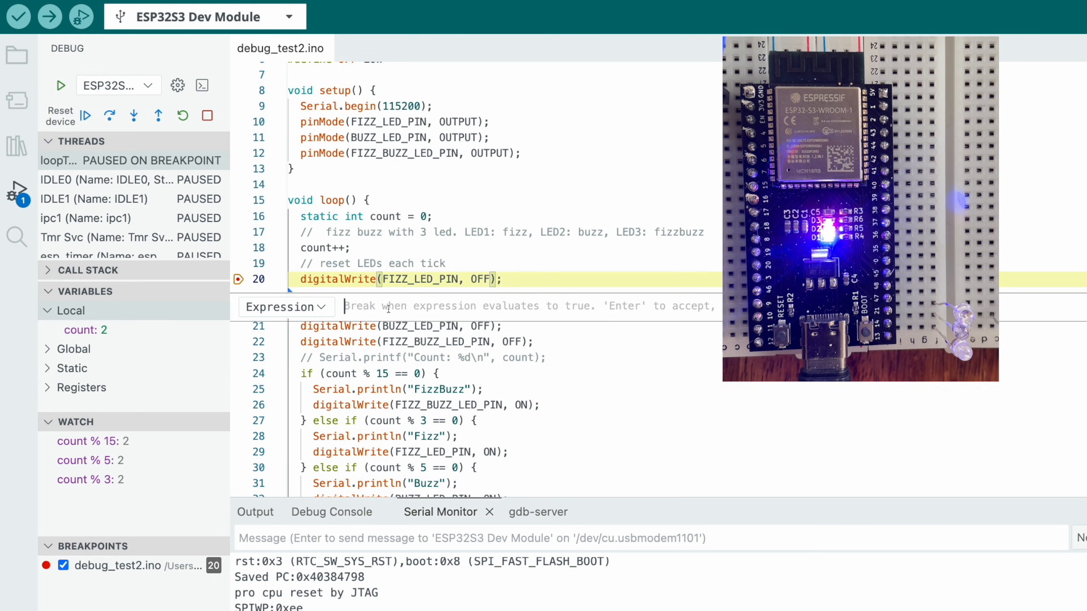
{"action": "type", "text": "count"}
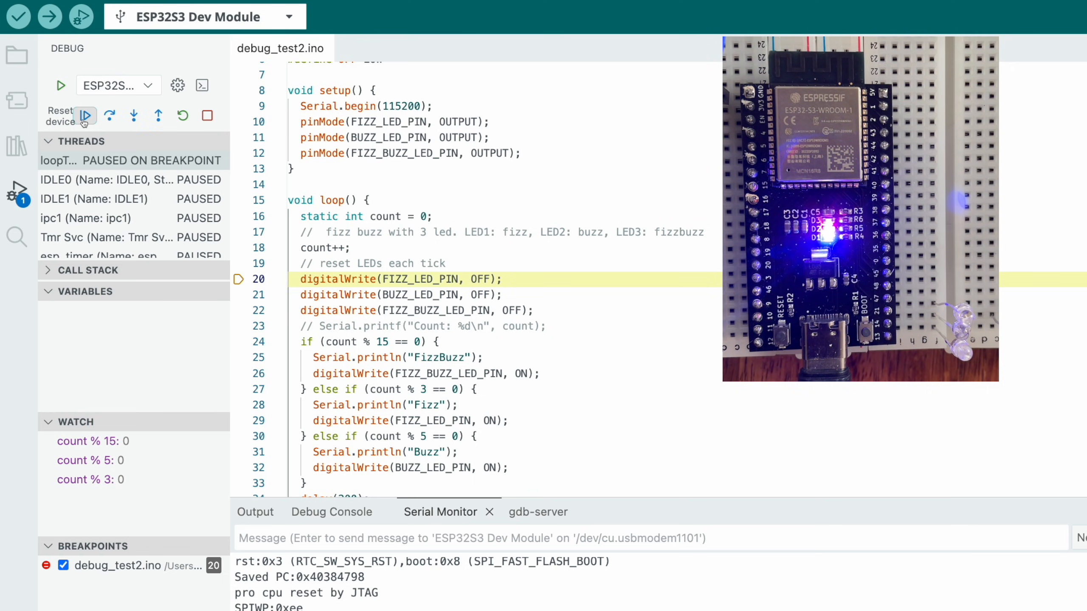
- Expand Local variables, resume, and step through the FizzBuzz branch at count 15
{"action": "left_click", "coordinate": [85, 291]}
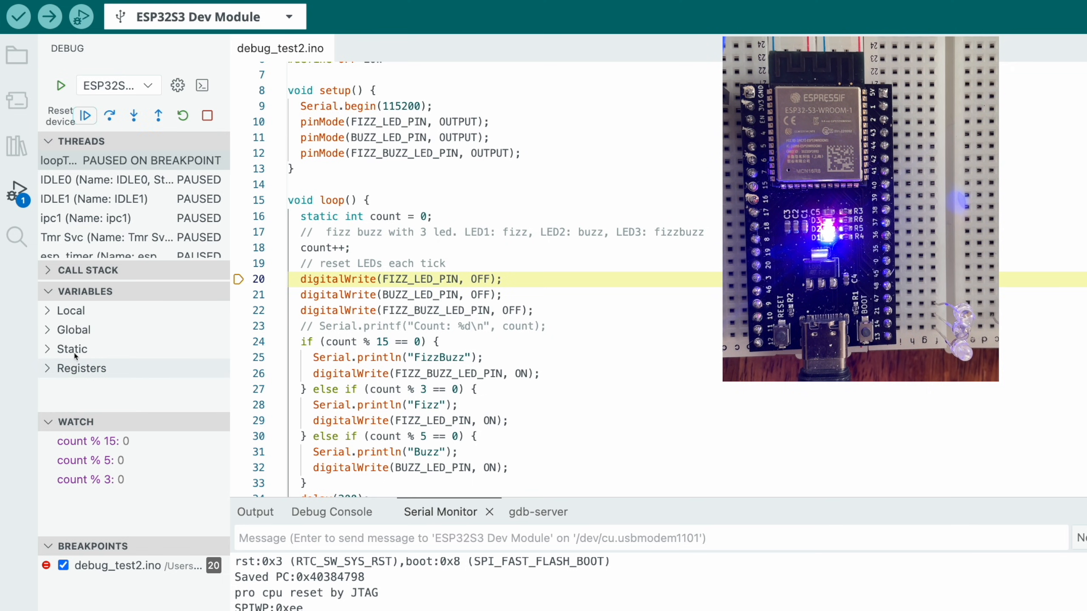
{"action": "left_click", "coordinate": [70, 310]}
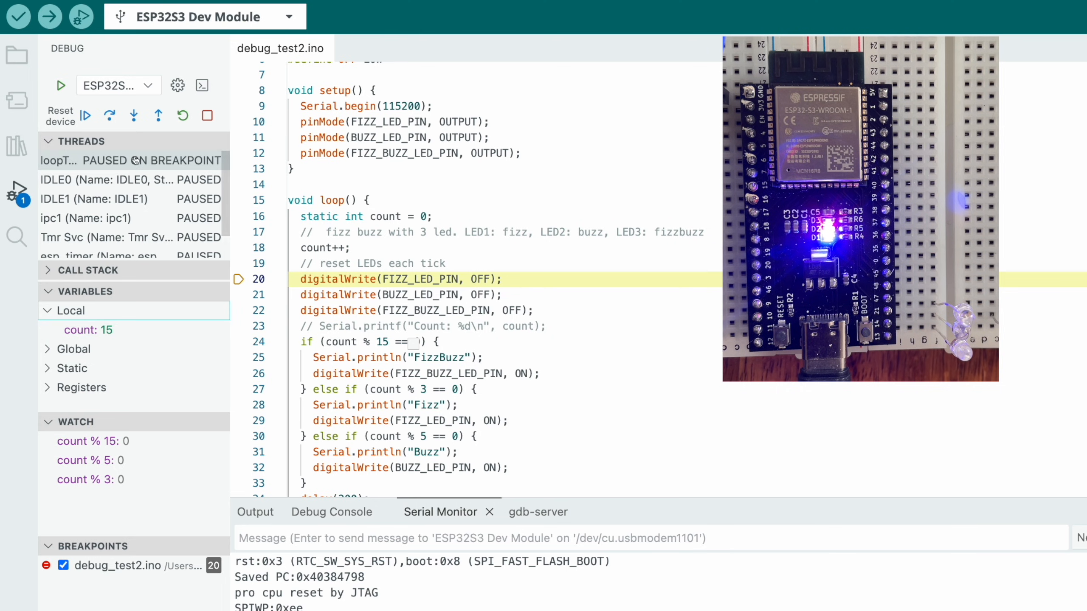
{"action": "left_click", "coordinate": [85, 116]}
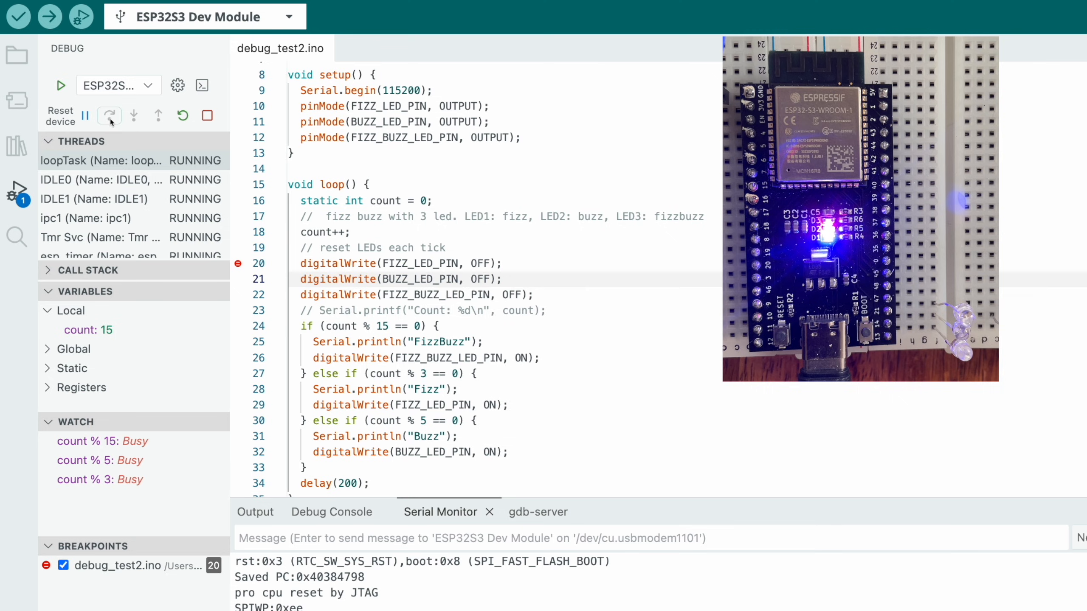
{"action": "left_click", "coordinate": [109, 115]}
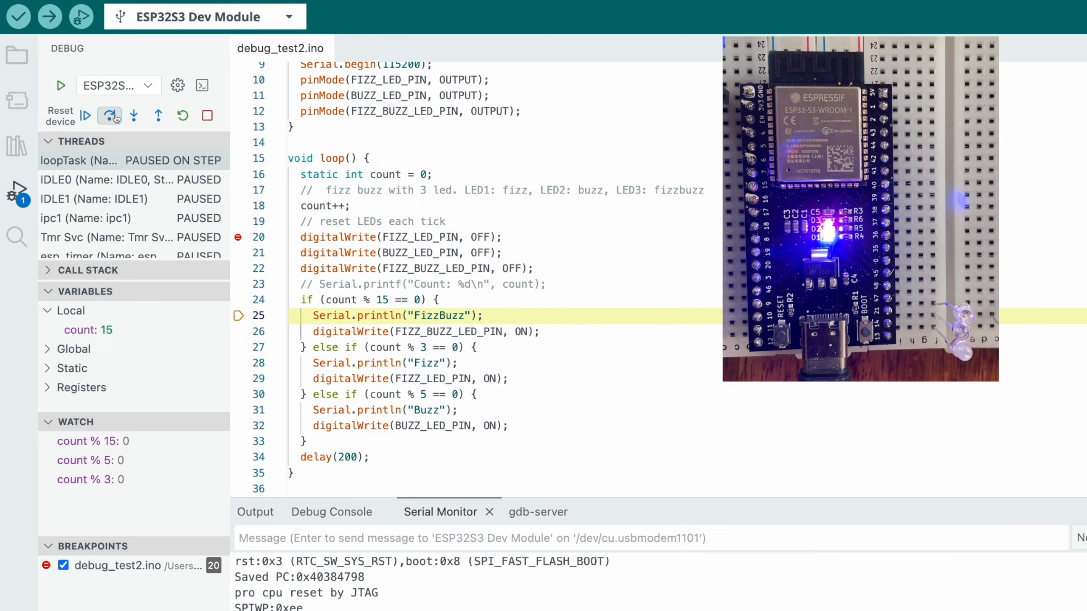
{"action": "left_click", "coordinate": [109, 116]}
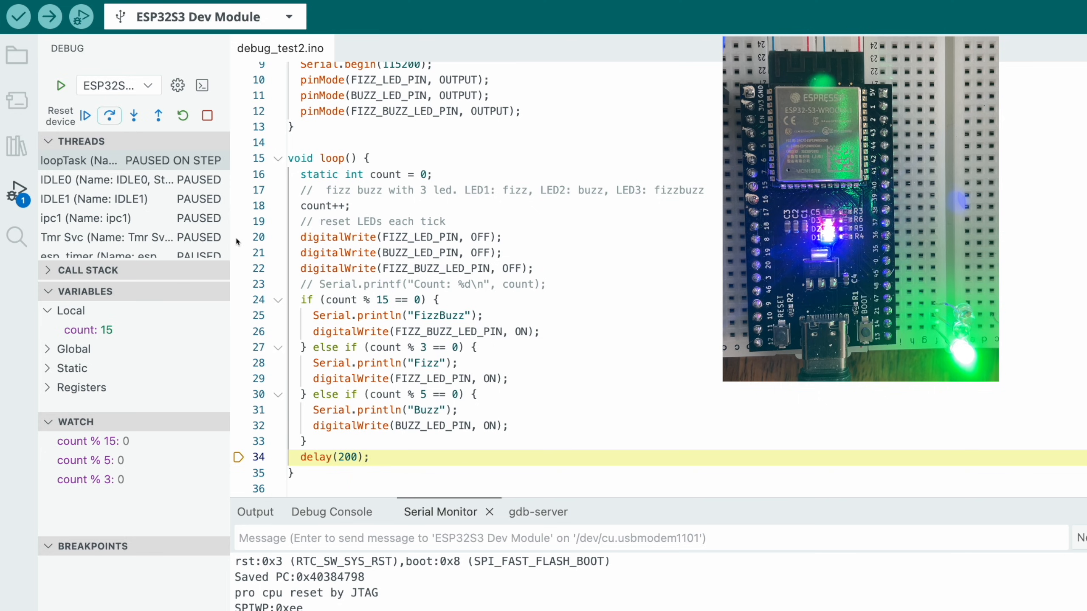
- Re-add a plain line 20 breakpoint, continue to it, and set count back to 15
{"action": "left_click", "coordinate": [239, 237]}
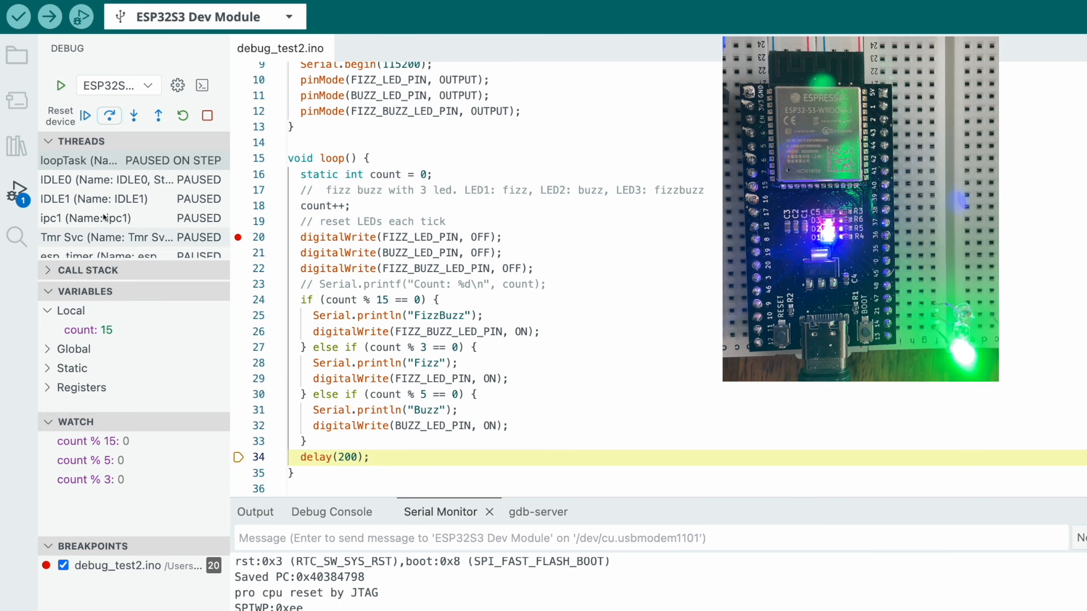
{"action": "left_click", "coordinate": [85, 115]}
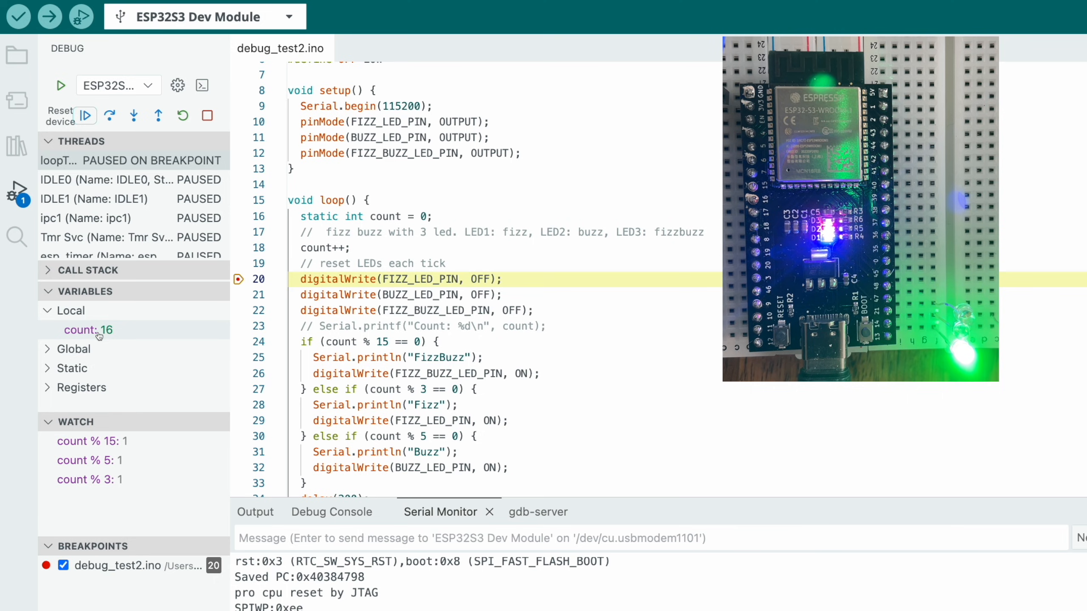
{"action": "double_click", "coordinate": [88, 330]}
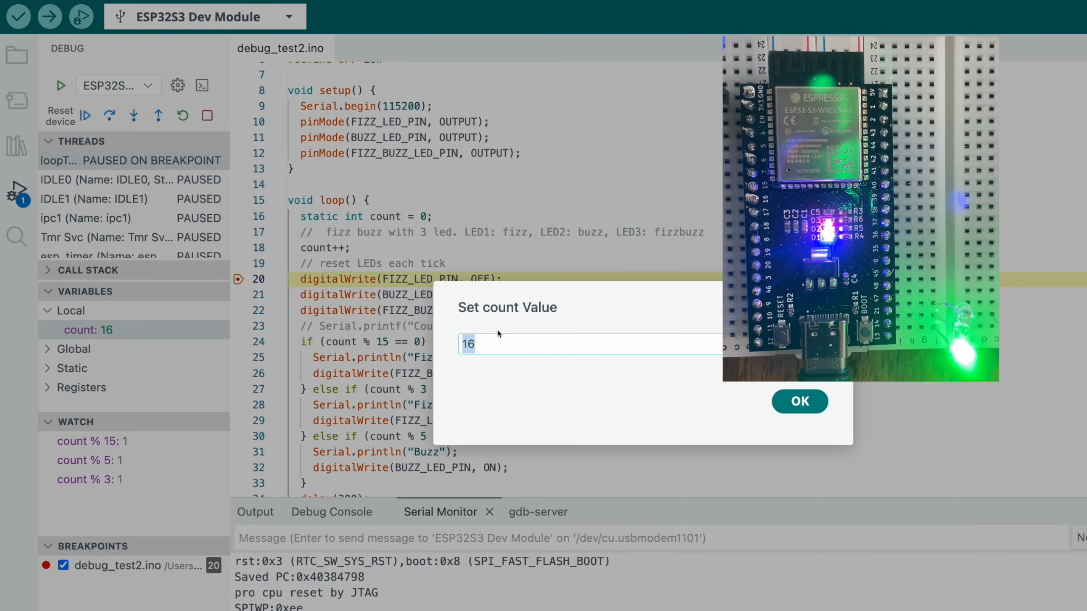
{"action": "type", "text": "15"}
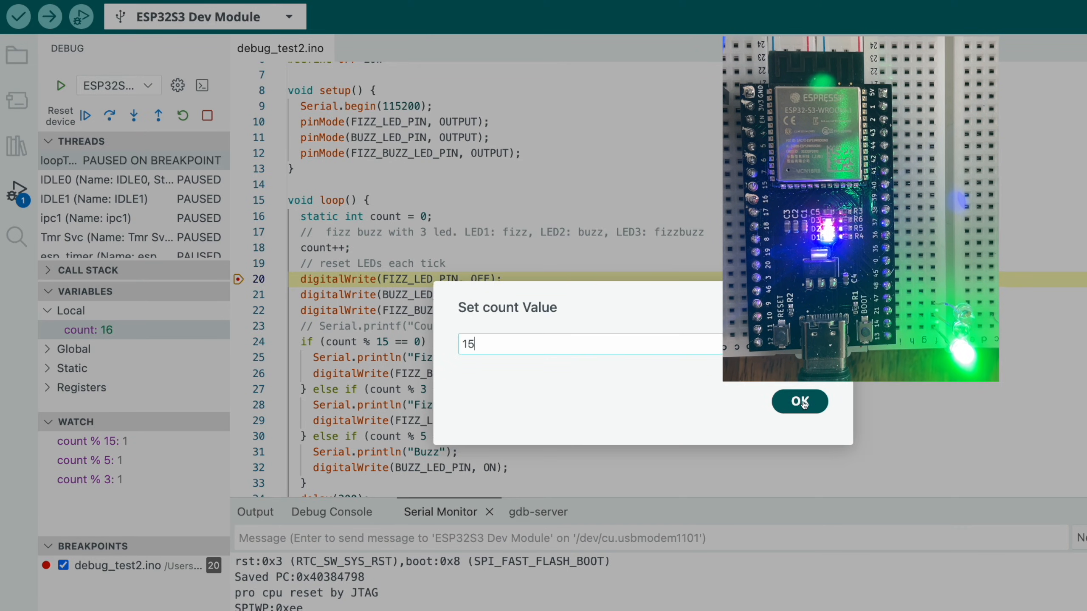
{"action": "left_click", "coordinate": [799, 402]}
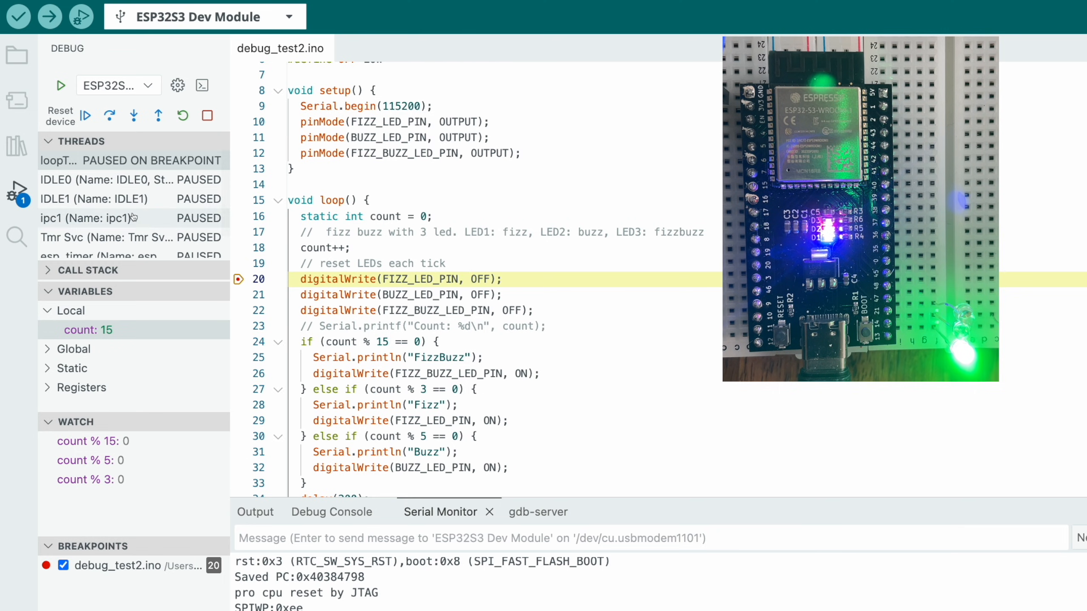
- Step past the LED reset lines into the Serial.println("FizzBuzz") branch with count 15
{"action": "left_click", "coordinate": [108, 115]}
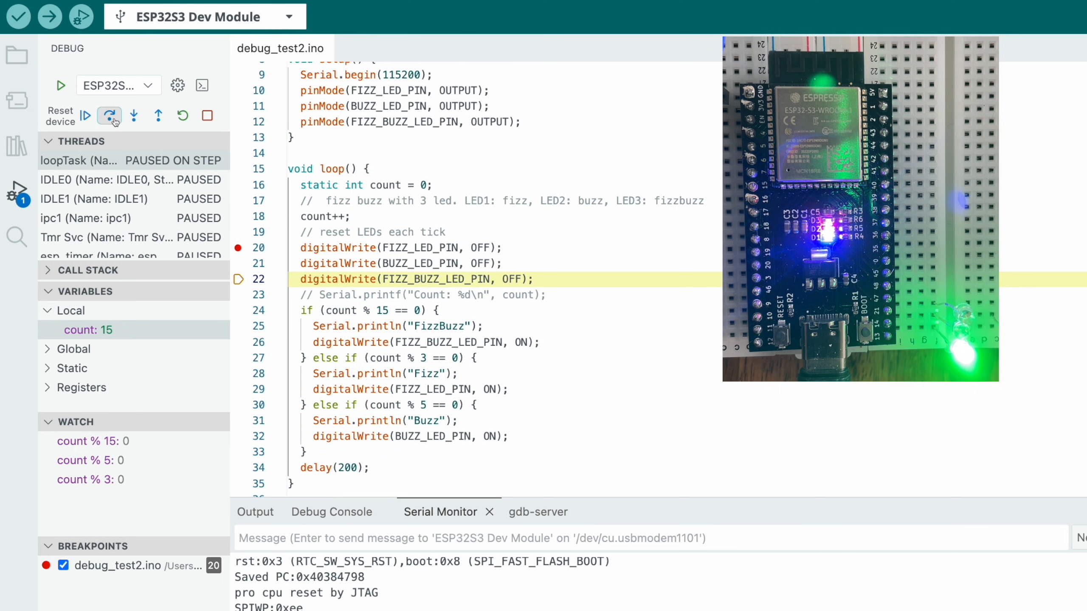
{"action": "left_click", "coordinate": [109, 115]}
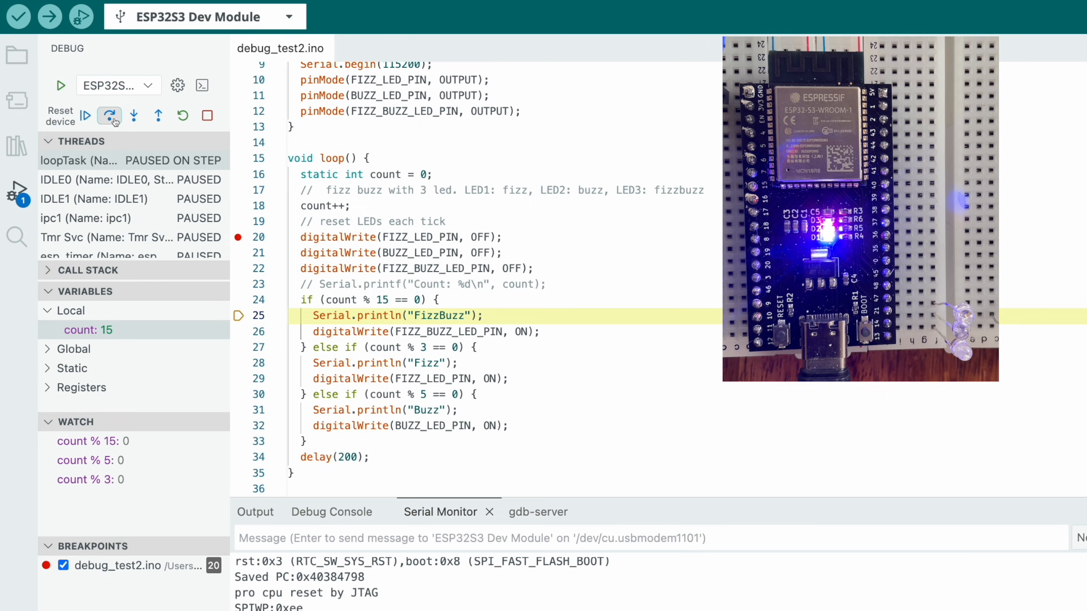
{"action": "mouse_move", "coordinate": [108, 116]}
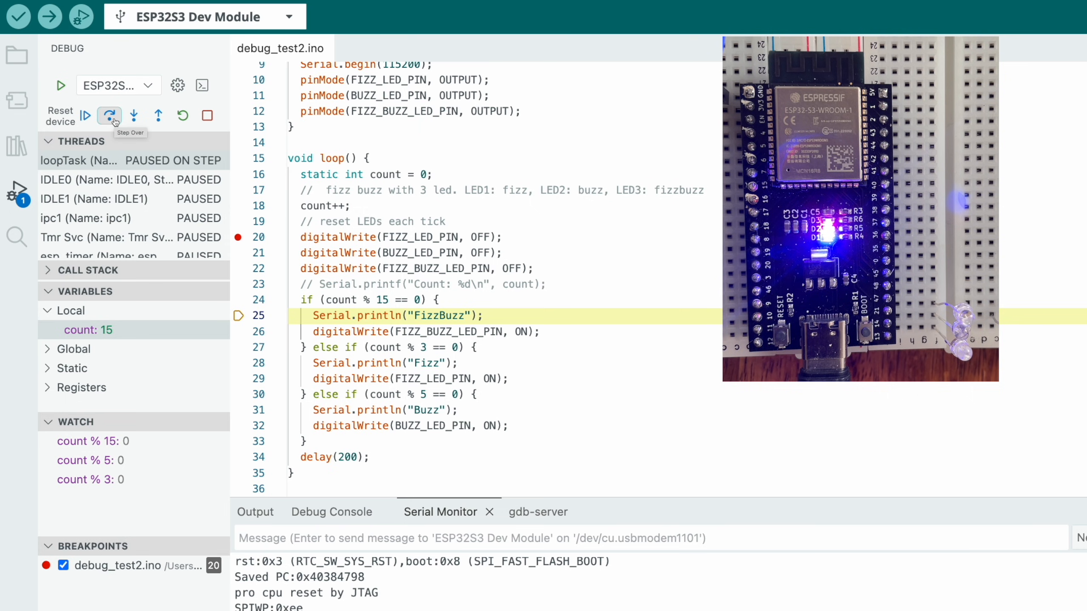